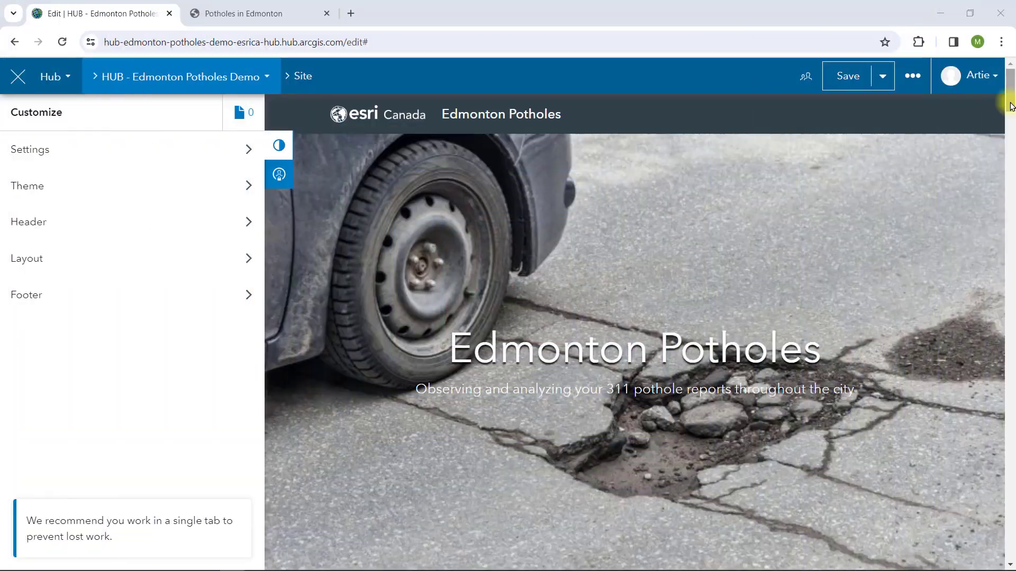
Show the page layout cards and scroll down to the Edmonton Potholes Dashboard application card
{"action": "scroll", "scroll_direction": "down", "scroll_amount": 3}
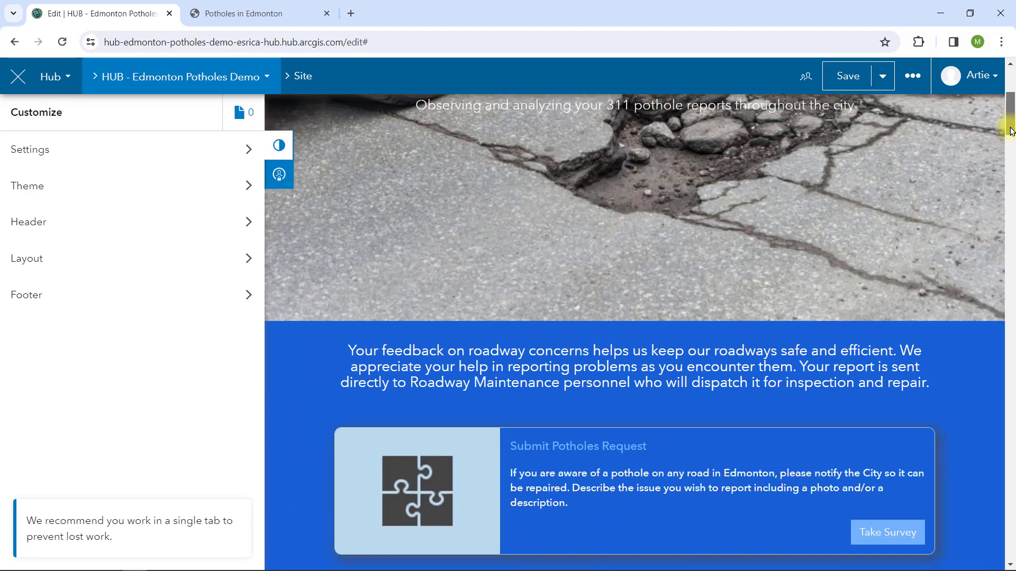
{"action": "scroll", "scroll_direction": "down", "scroll_amount": 3}
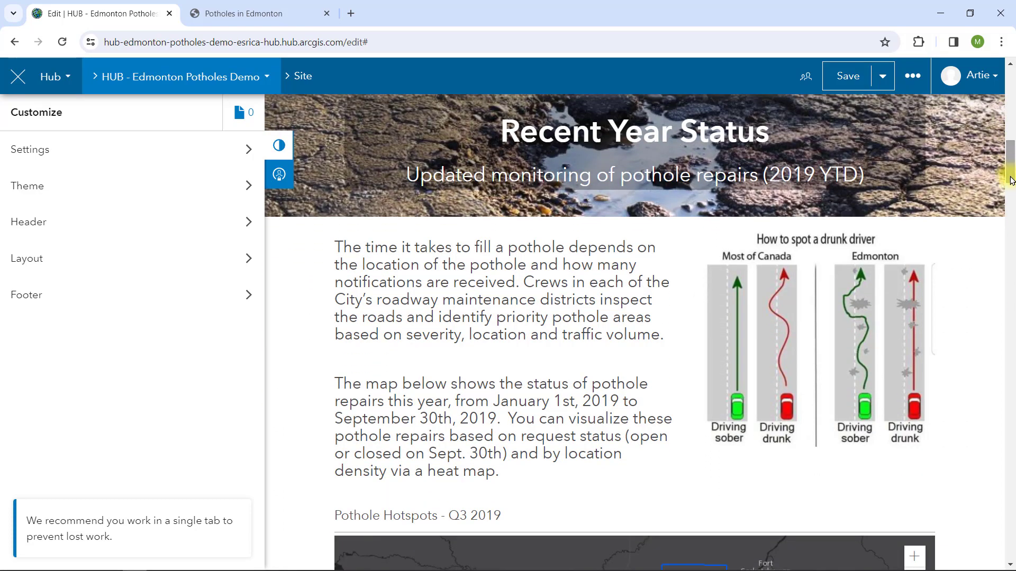
{"action": "left_click", "coordinate": [26, 258]}
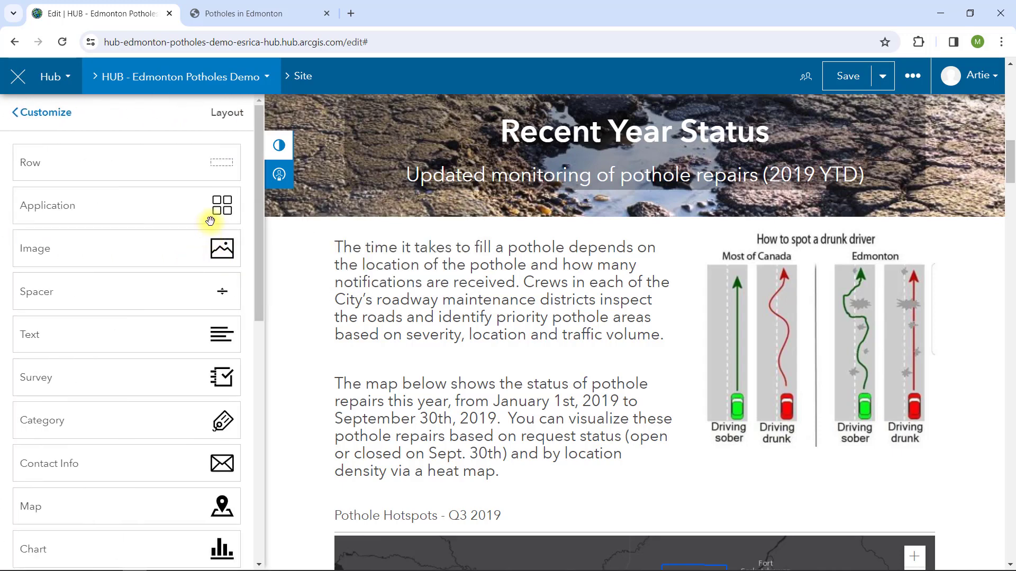
{"action": "mouse_move", "coordinate": [204, 253]}
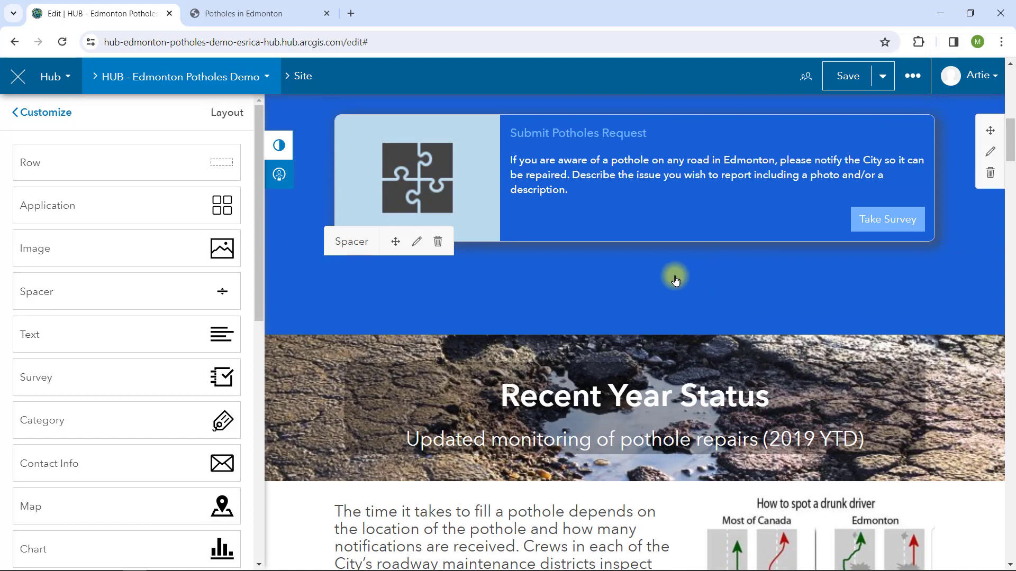
{"action": "scroll", "scroll_direction": "down", "scroll_amount": 3}
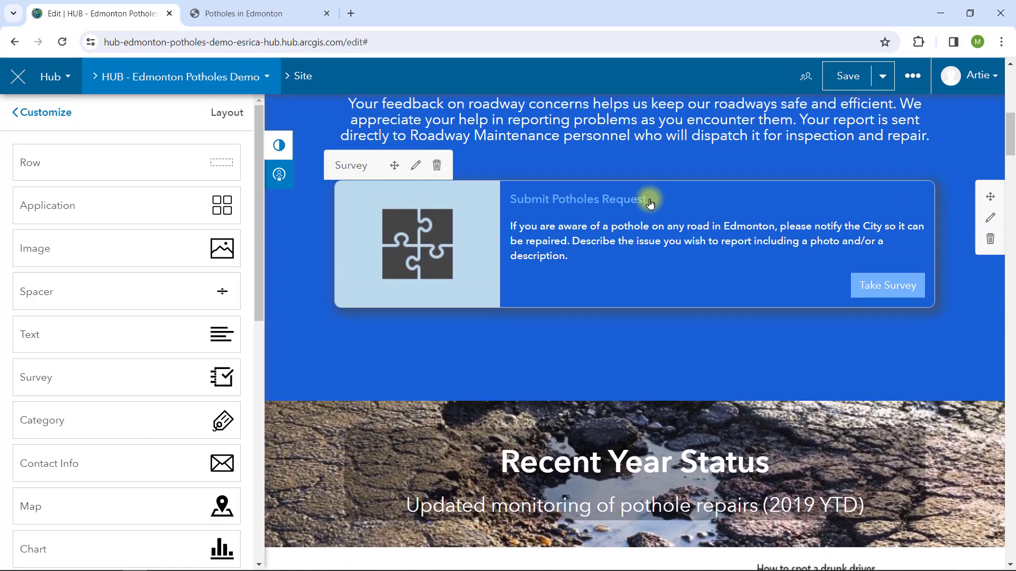
{"action": "scroll", "scroll_direction": "down", "scroll_amount": 3}
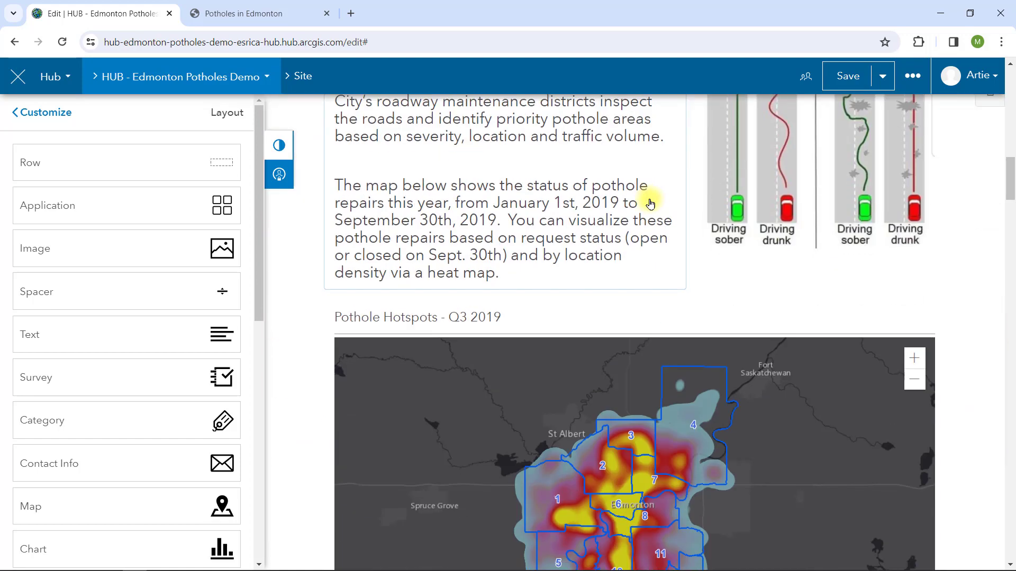
{"action": "scroll", "scroll_direction": "down", "scroll_amount": 3}
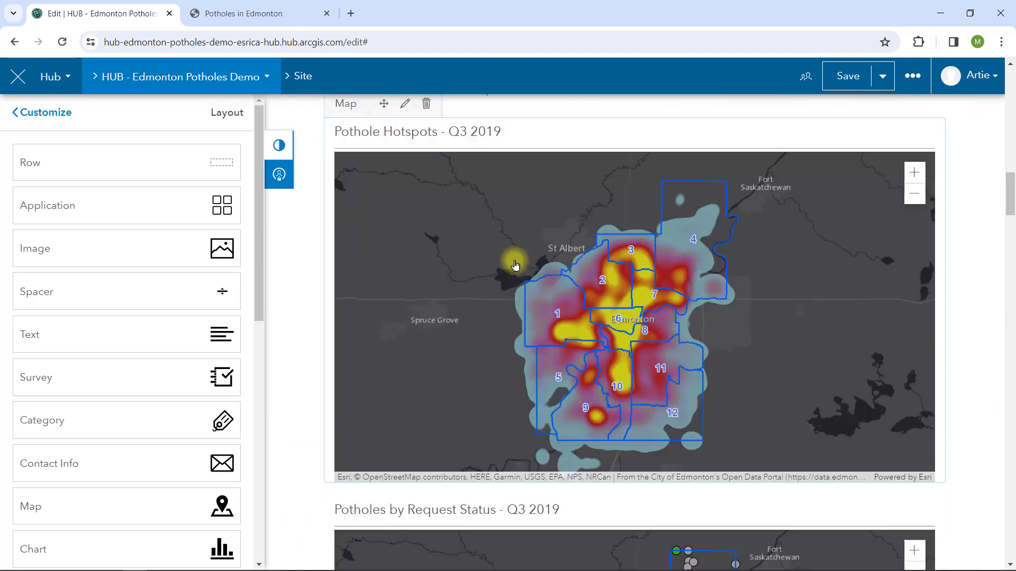
{"action": "scroll", "scroll_direction": "down", "scroll_amount": 3}
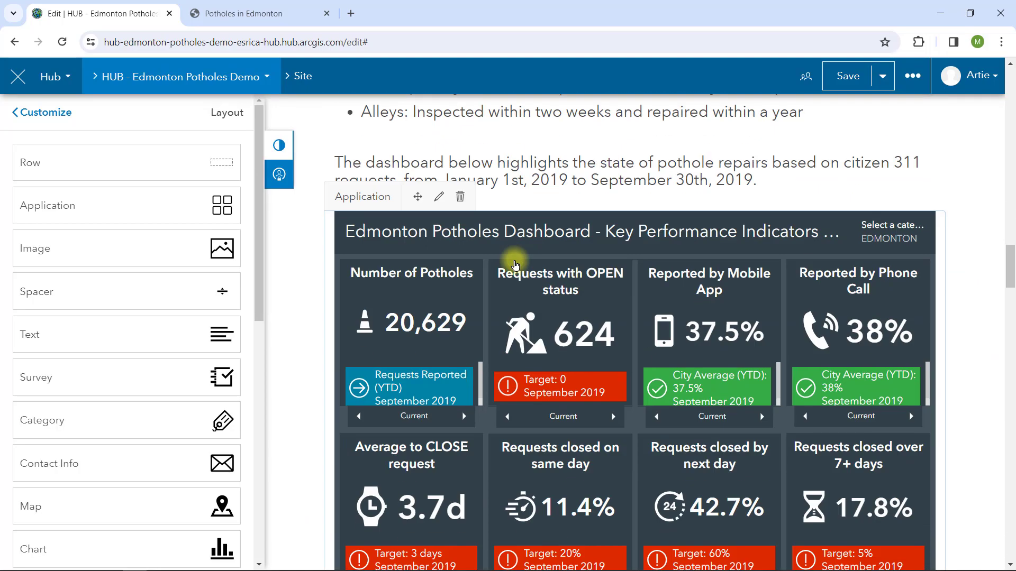
{"action": "scroll", "scroll_direction": "down", "scroll_amount": 3}
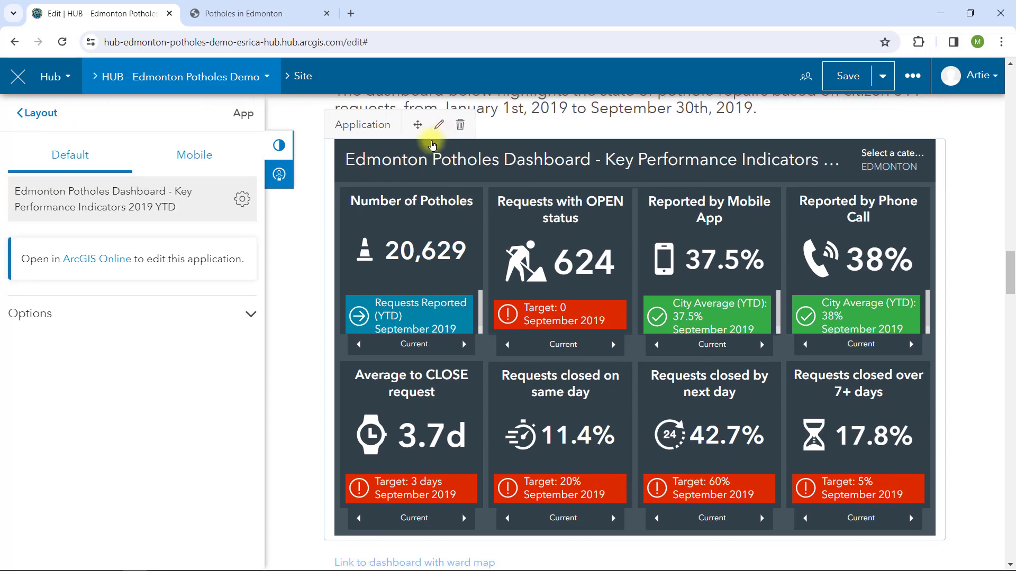
Review the dashboard card's height and scrolling options, then view its Mobile settings
{"action": "left_click", "coordinate": [29, 314]}
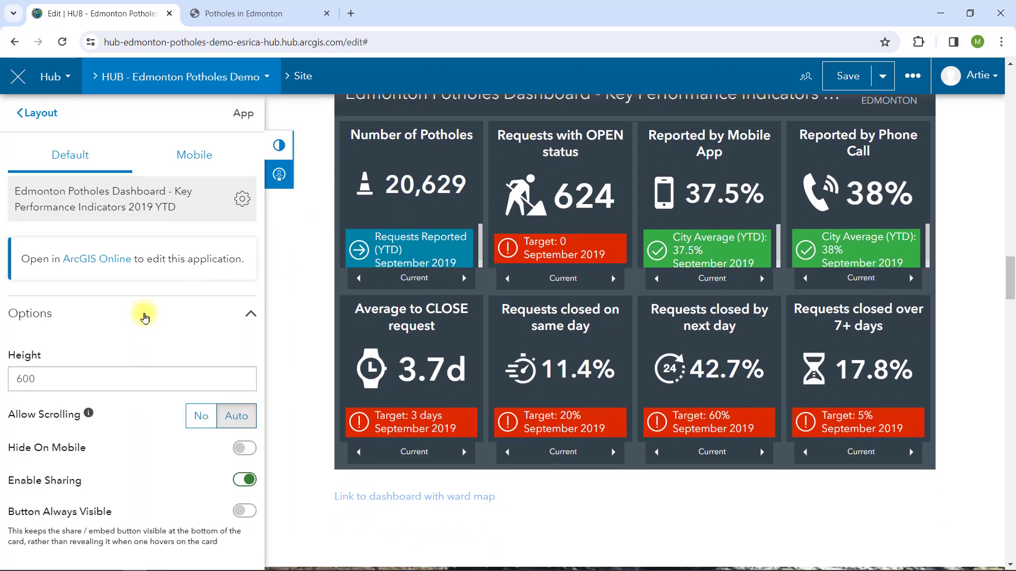
{"action": "mouse_move", "coordinate": [141, 427]}
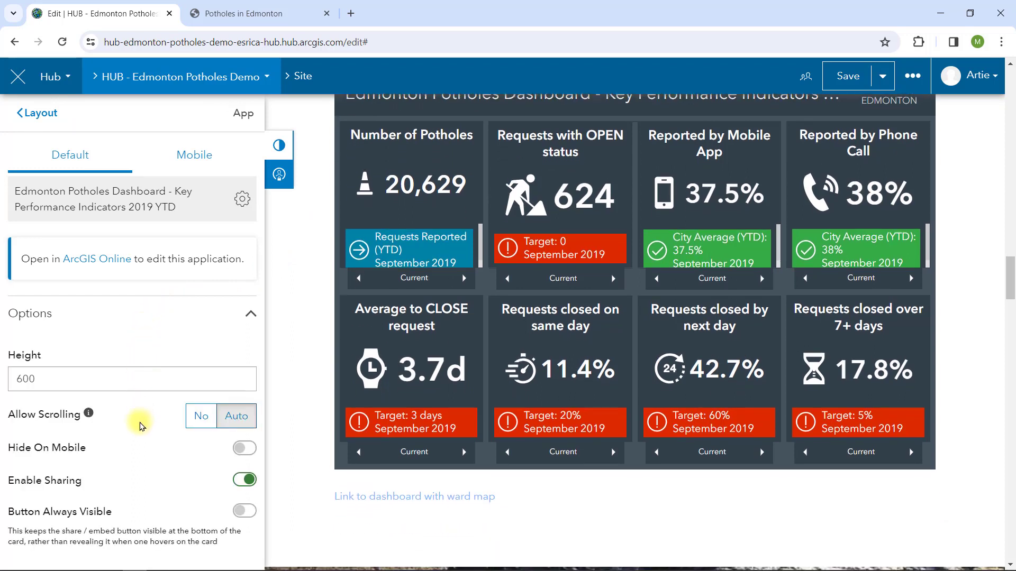
{"action": "mouse_move", "coordinate": [131, 496]}
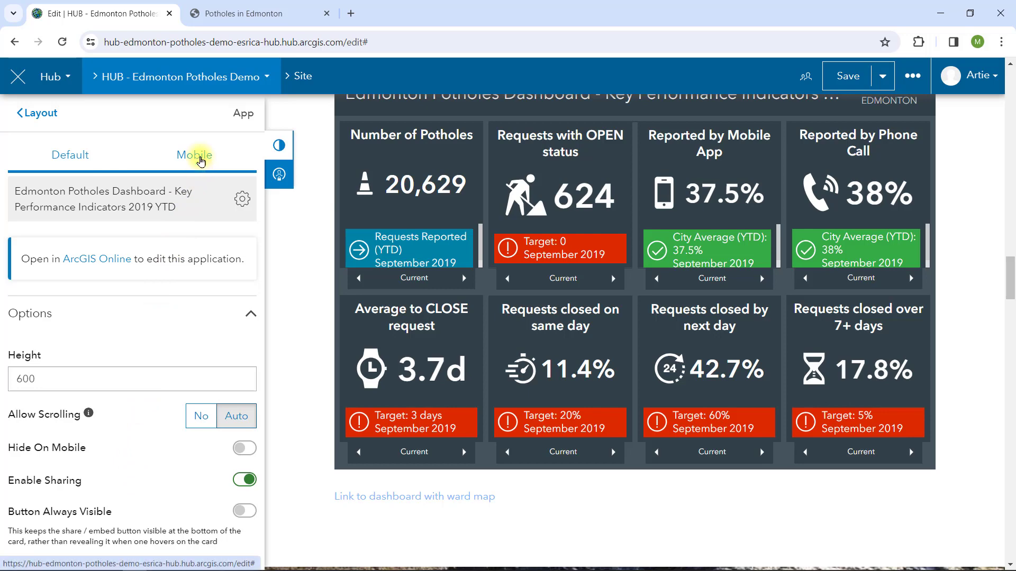
{"action": "left_click", "coordinate": [194, 154]}
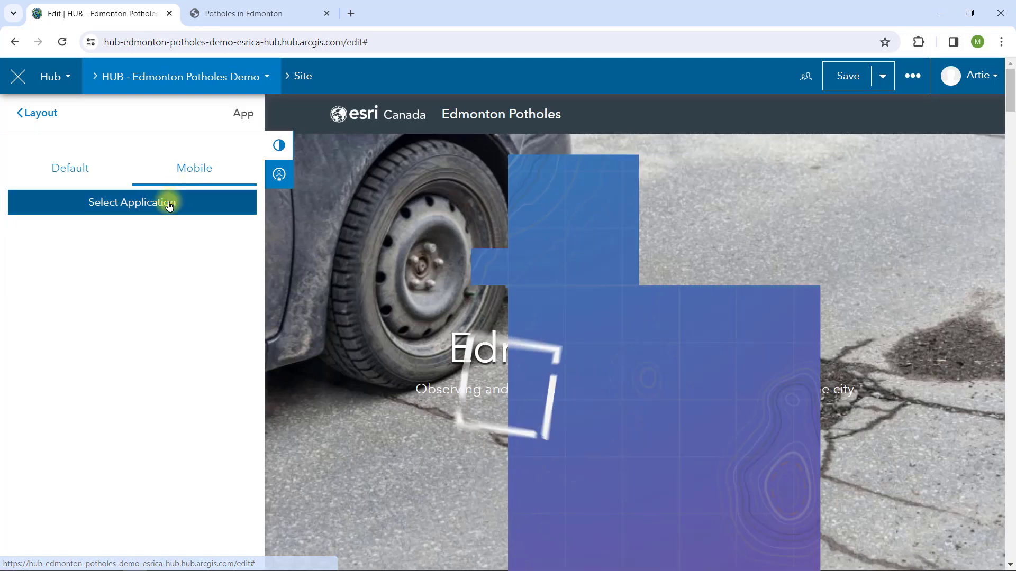
Switch to the Potholes in Edmonton PDF tab and scroll through its pages
{"action": "left_click", "coordinate": [243, 12]}
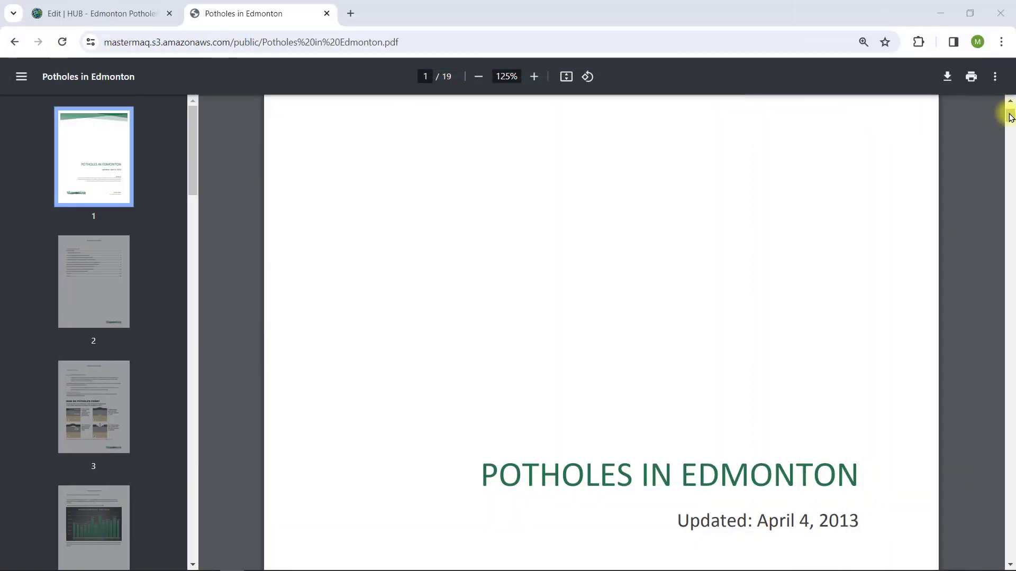
{"action": "scroll", "scroll_direction": "down", "scroll_amount": 3}
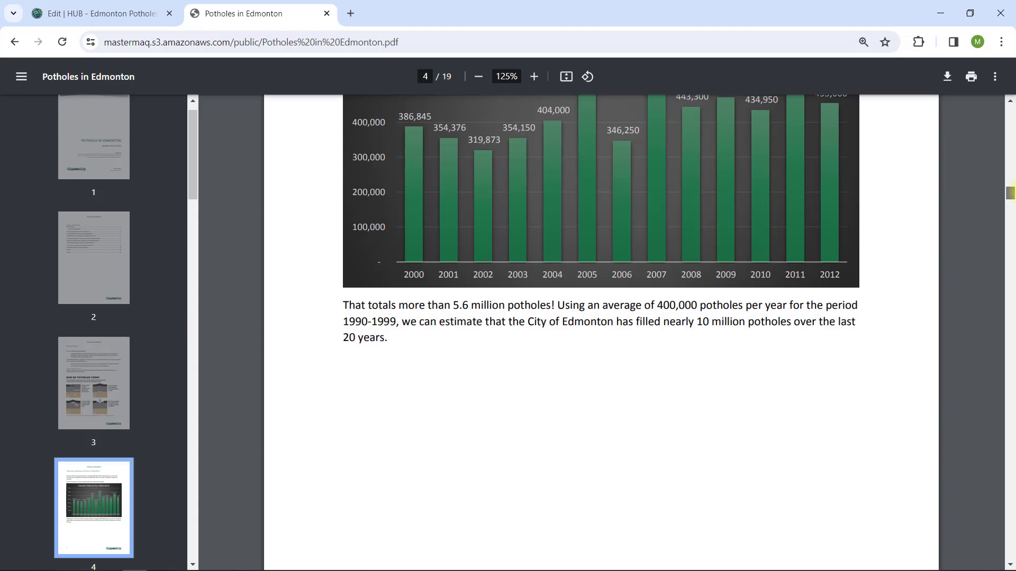
{"action": "scroll", "scroll_direction": "down", "scroll_amount": 3}
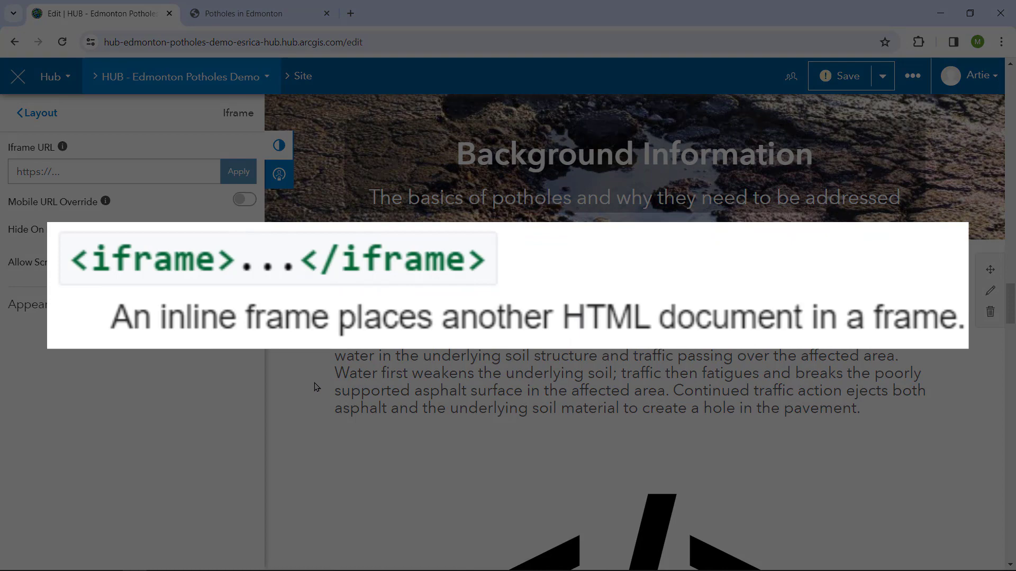
Copy the Potholes in Edmonton PDF web address and return to the site editor
{"action": "left_click", "coordinate": [257, 12]}
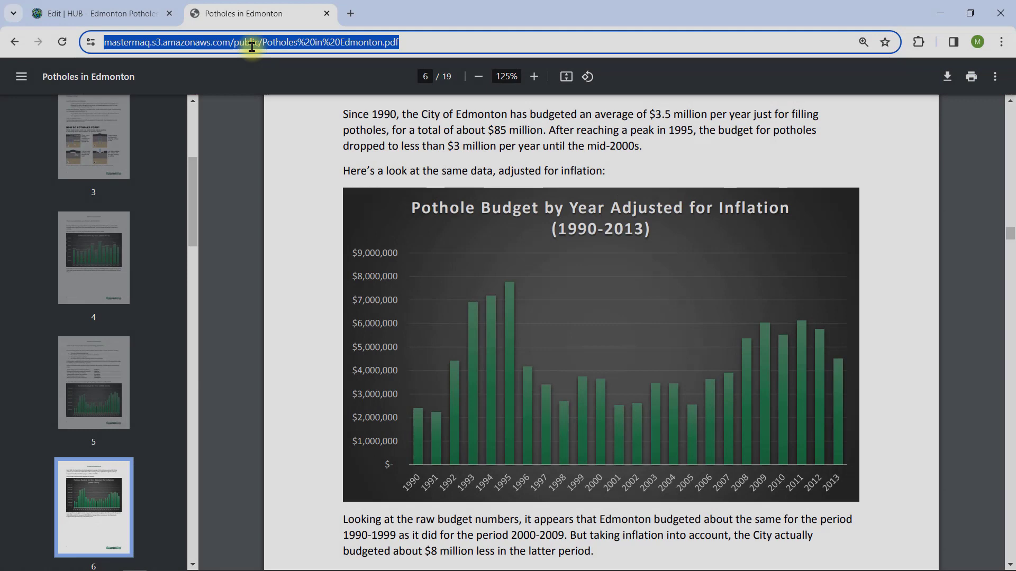
{"action": "right_click", "coordinate": [251, 43]}
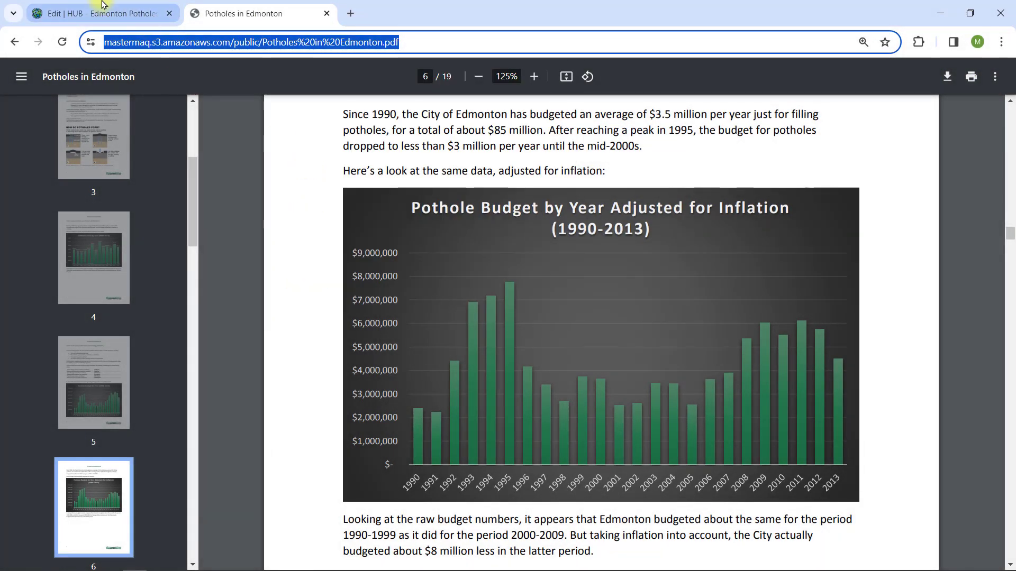
{"action": "left_click", "coordinate": [101, 12]}
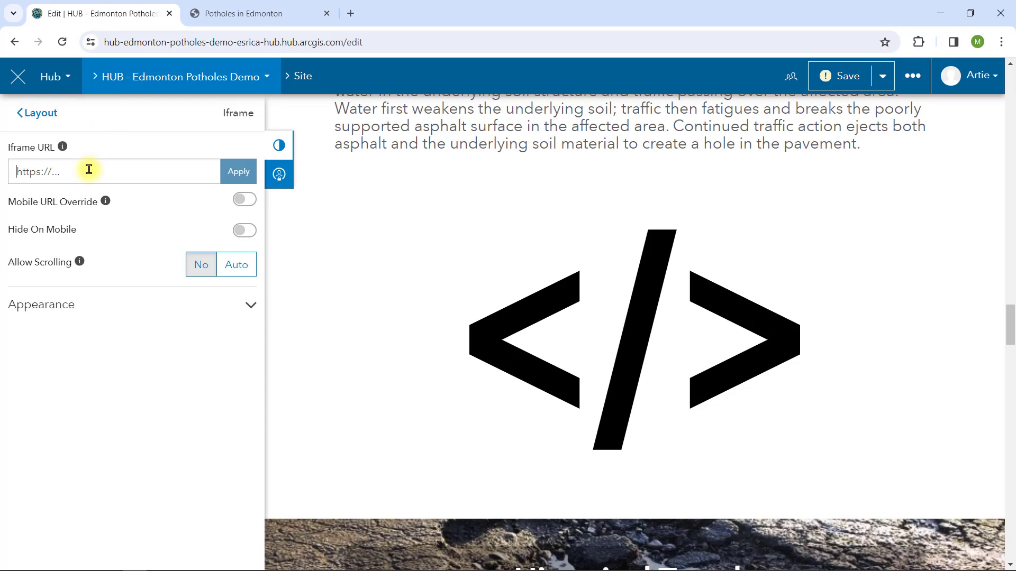
Paste the PDF address as the Iframe URL, set height 800, and apply
{"action": "right_click", "coordinate": [89, 171]}
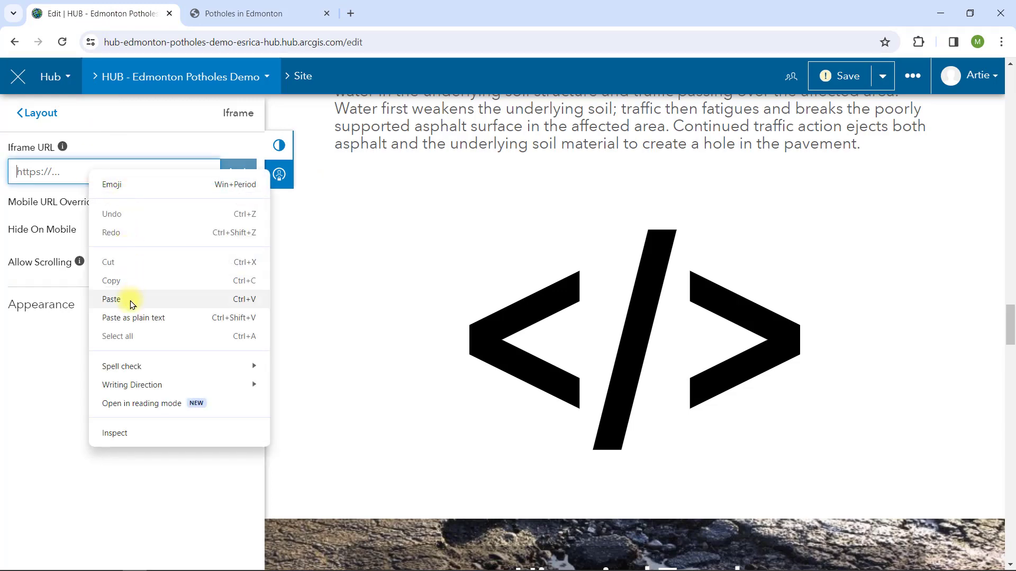
{"action": "left_click", "coordinate": [111, 298]}
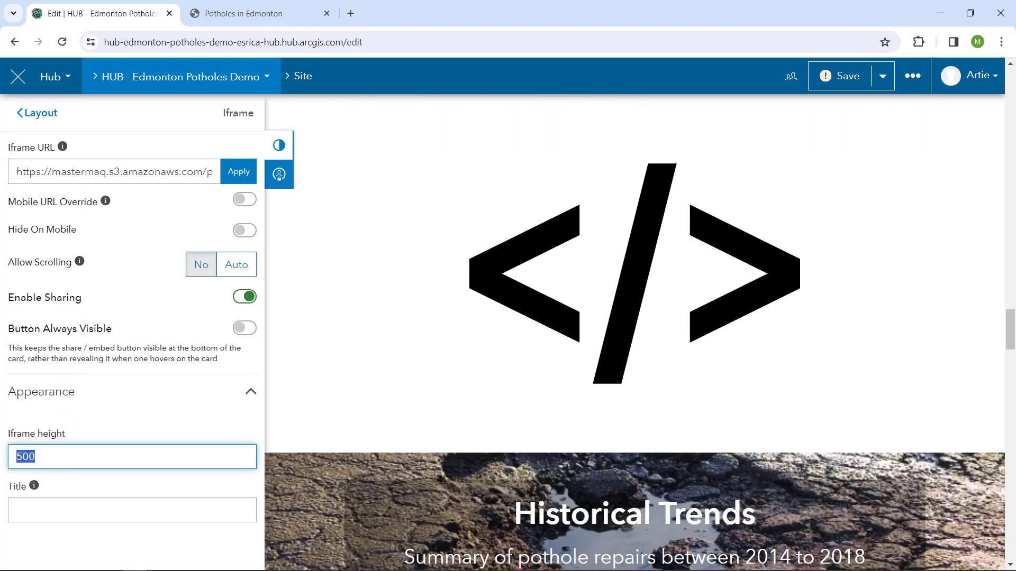
{"action": "type", "text": "800"}
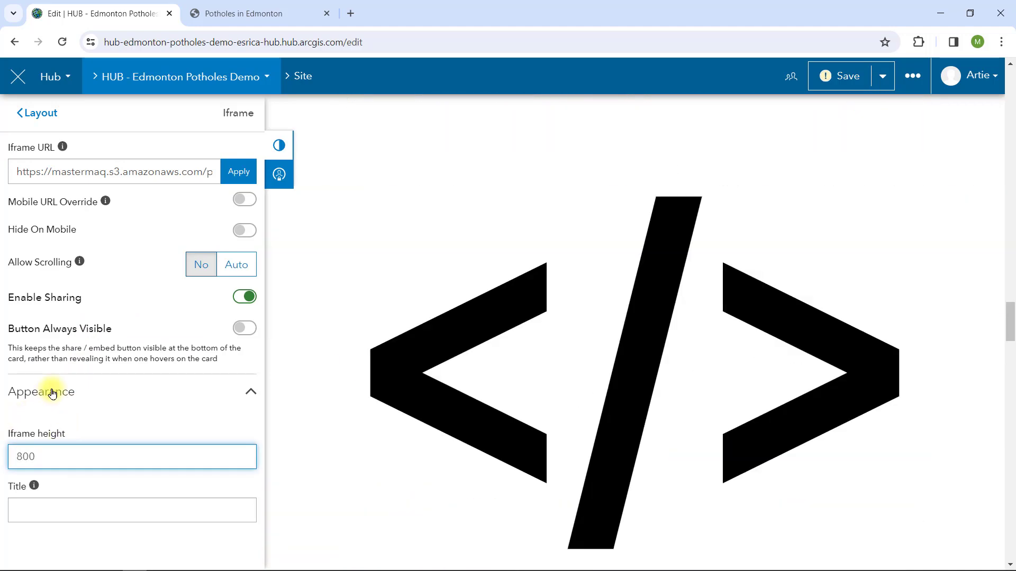
{"action": "left_click", "coordinate": [239, 171]}
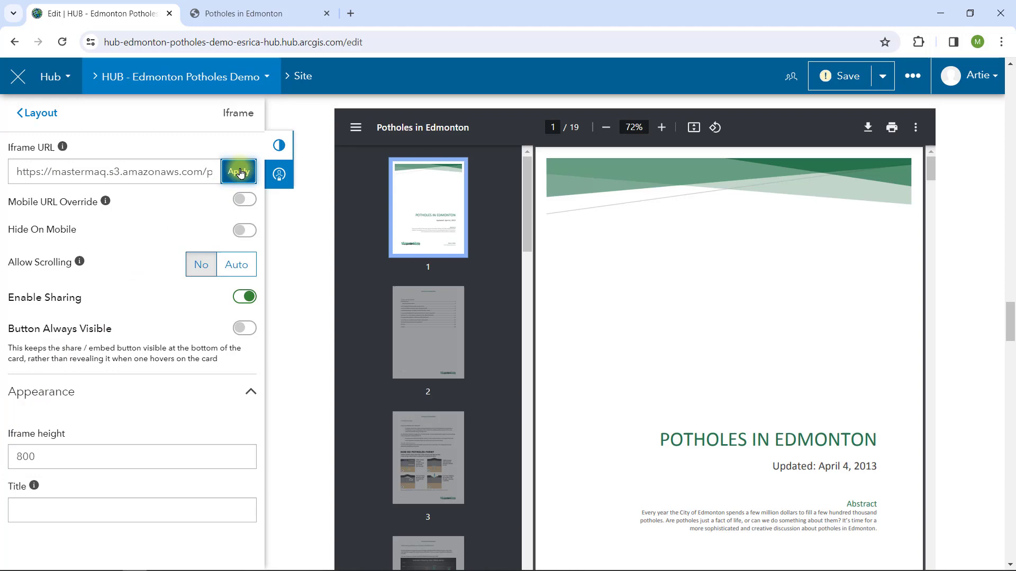
Leave the editor and scroll the live site to the embedded Potholes in Edmonton PDF
{"action": "left_click", "coordinate": [238, 172]}
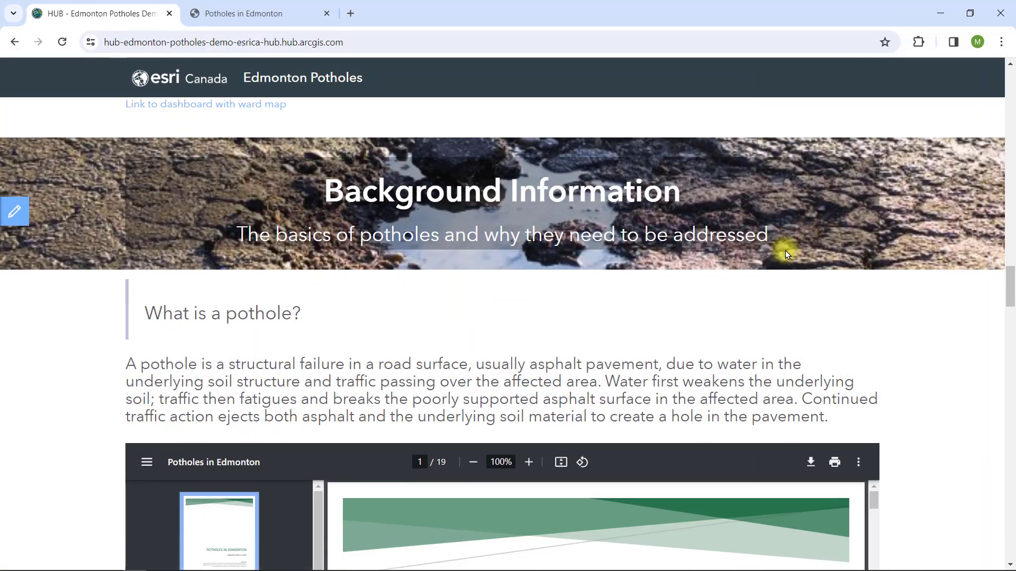
{"action": "scroll", "scroll_direction": "down", "scroll_amount": 3}
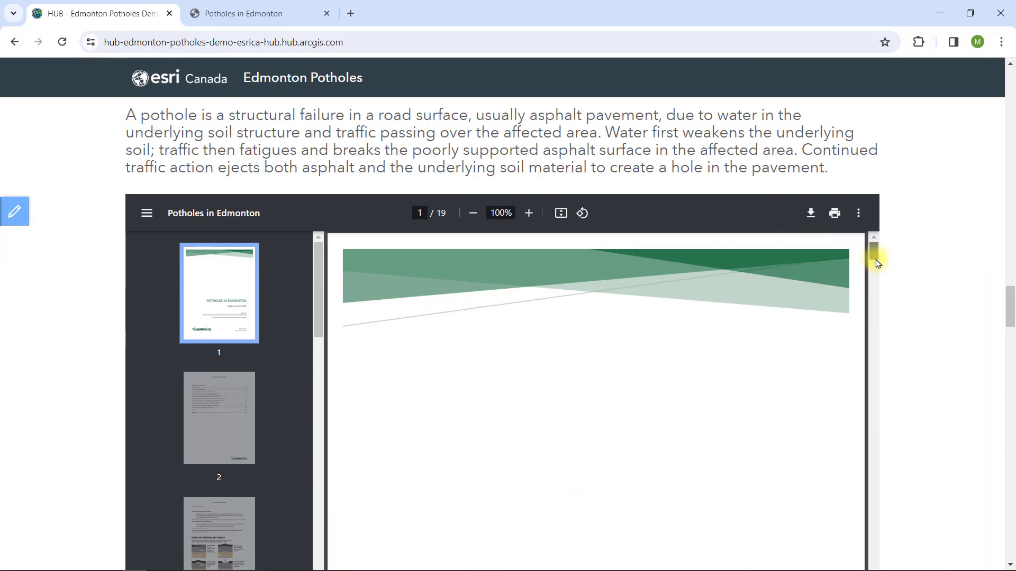